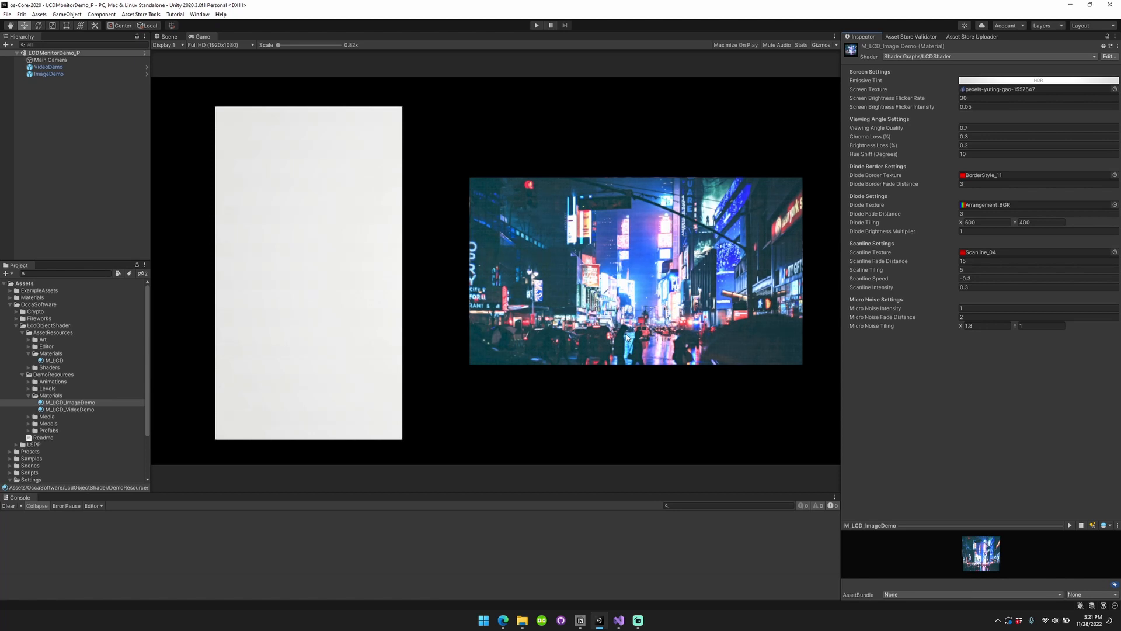
{"action": "mouse_move", "coordinate": [545, 76]}
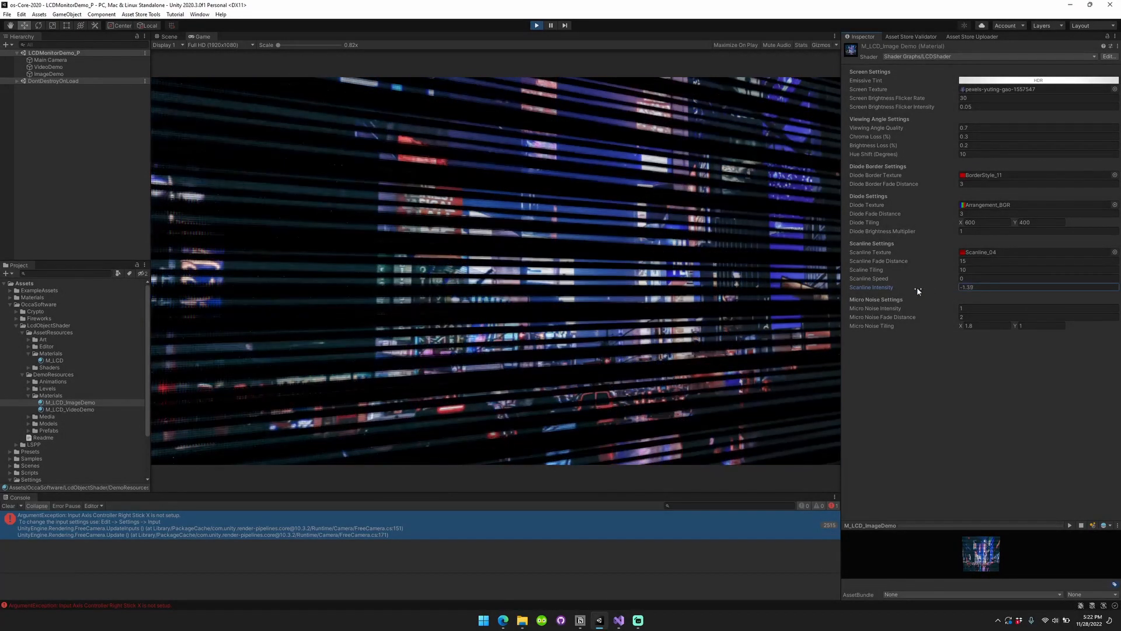
Set scanline speed to 1 and lower scanline intensity through 0.3 to 0.1.
{"action": "left_click", "coordinate": [1036, 278]}
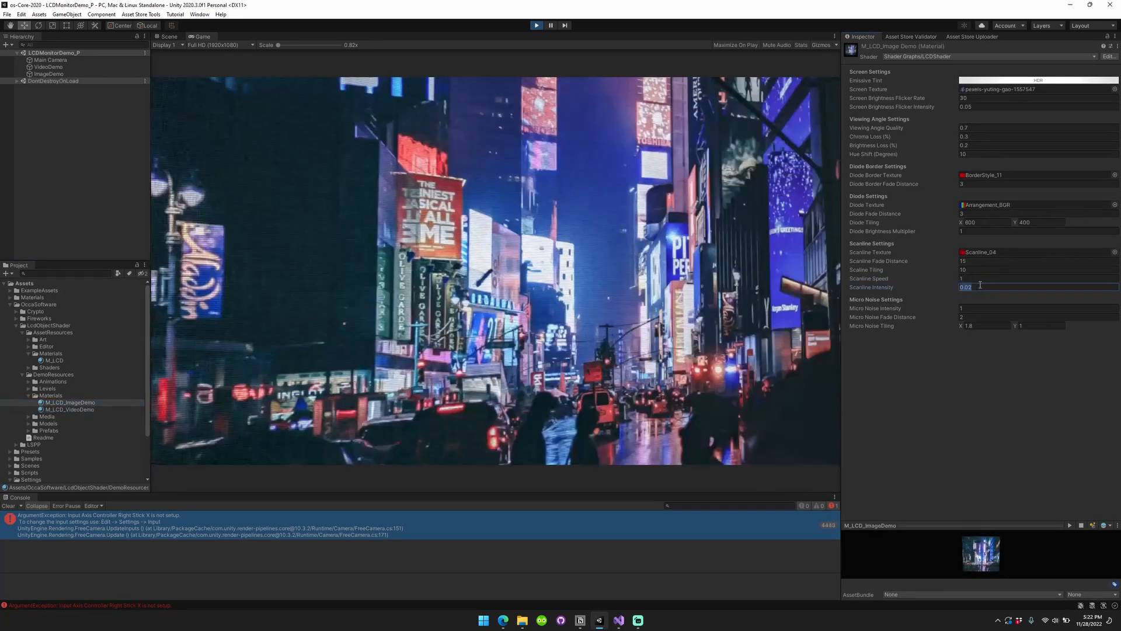
{"action": "type", "text": "0.3"}
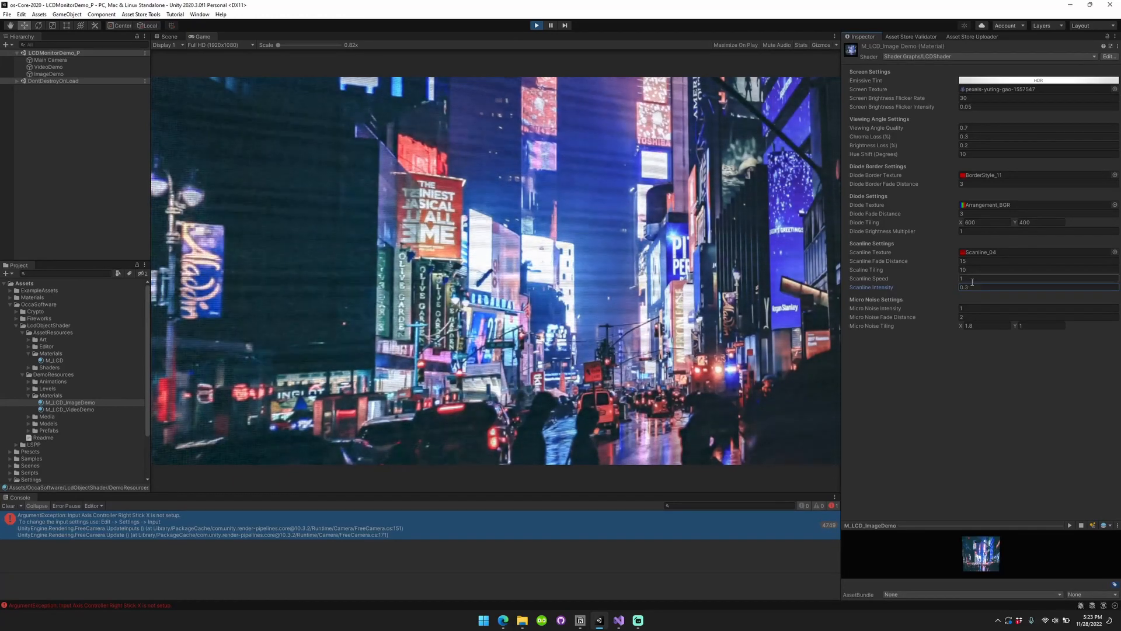
{"action": "type", "text": "0.1"}
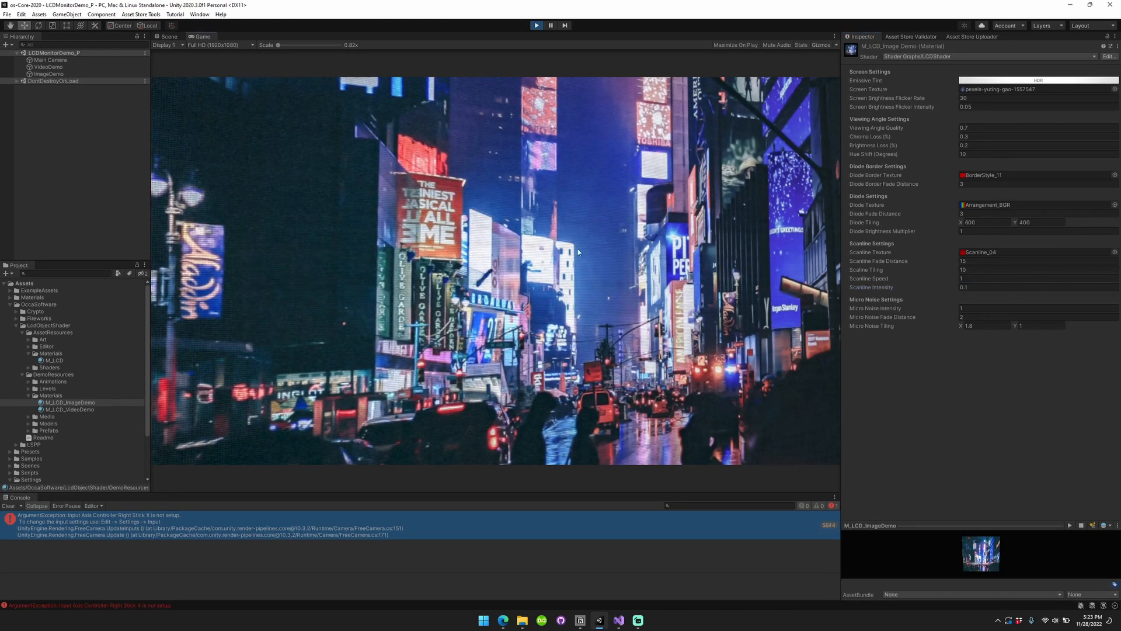
{"action": "mouse_move", "coordinate": [634, 348]}
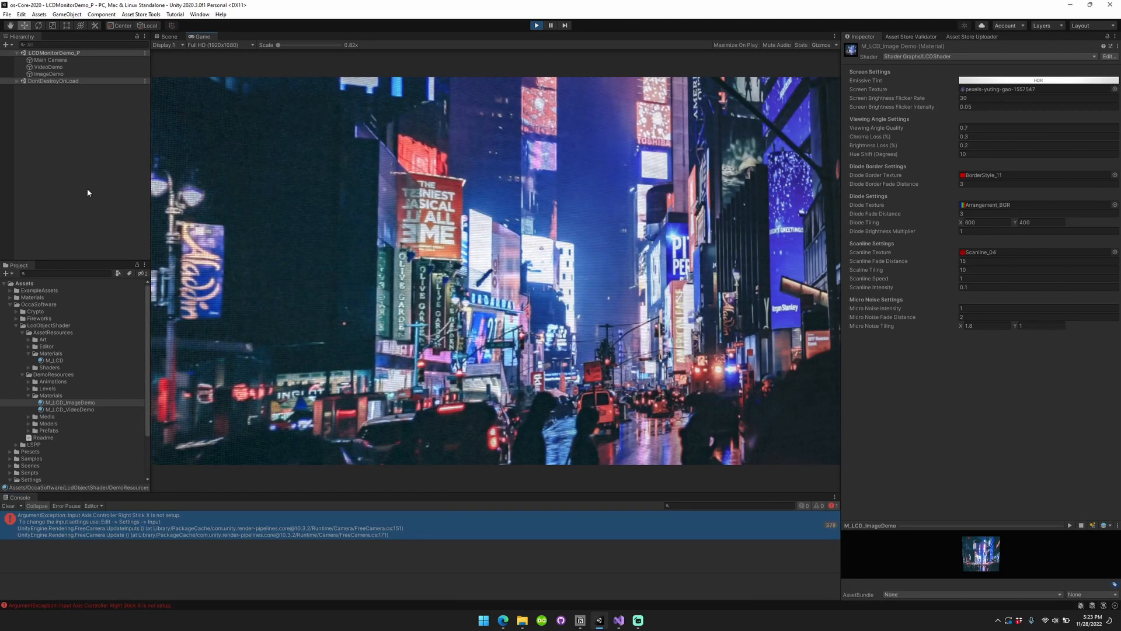
Select Main Camera and inspect the M_LCD_ImageDemo and M_LCD_VideoDemo materials.
{"action": "left_click", "coordinate": [51, 60]}
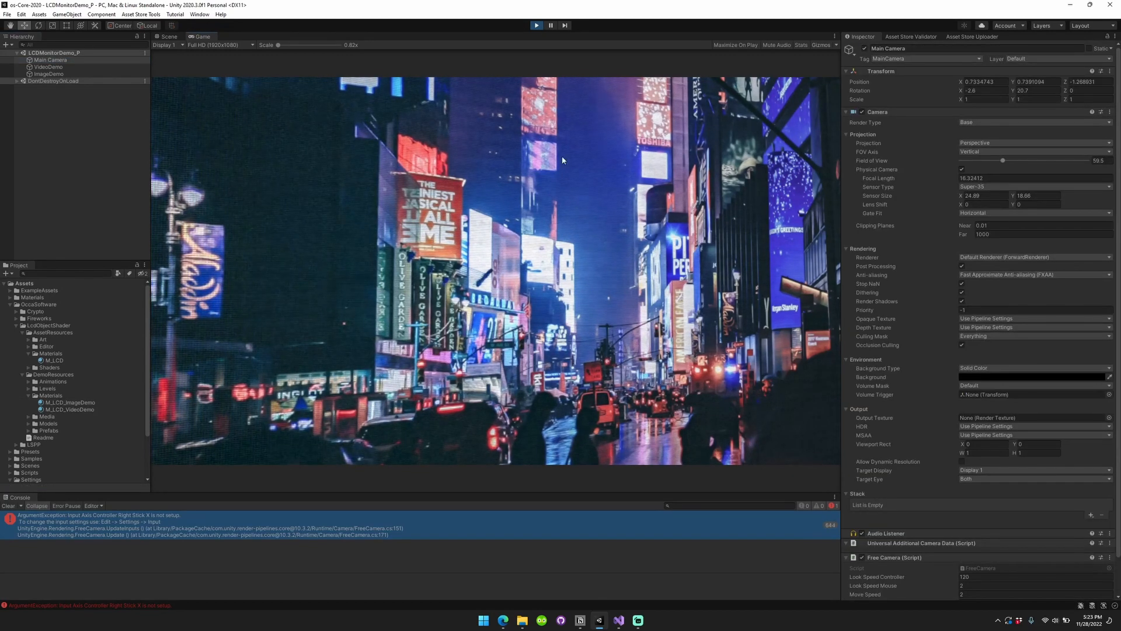
{"action": "left_click", "coordinate": [70, 402]}
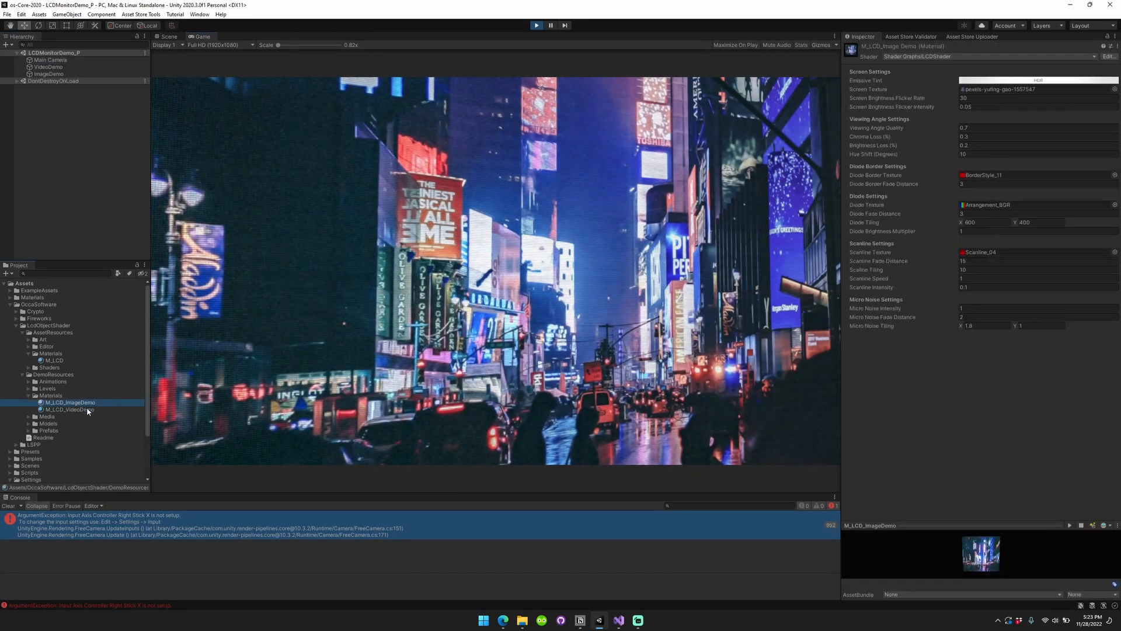
{"action": "left_click", "coordinate": [69, 408]}
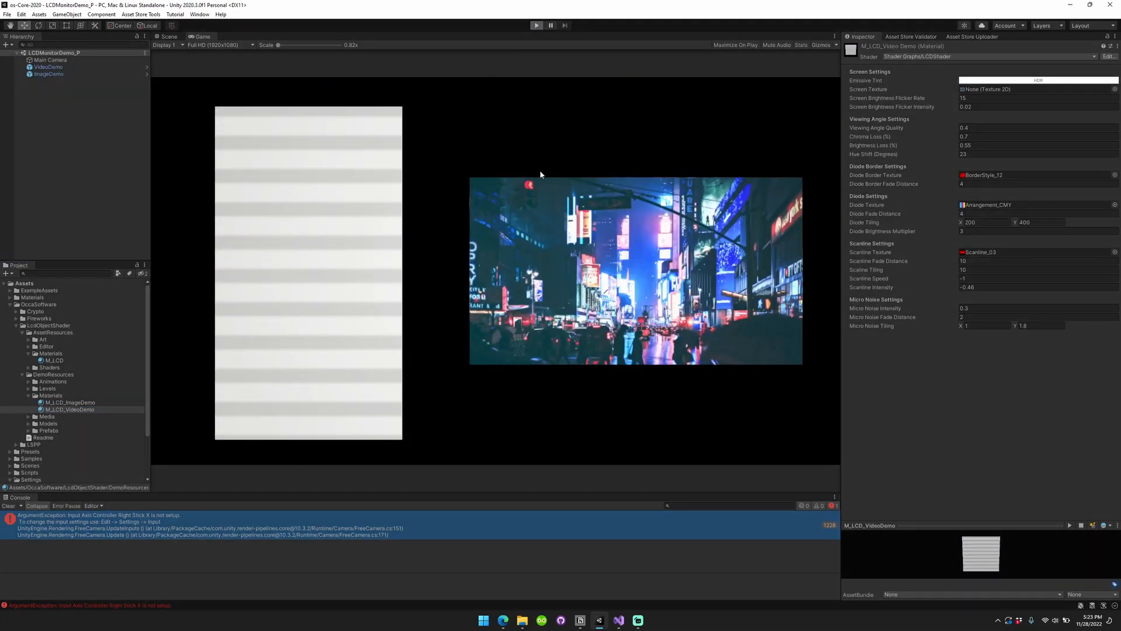
{"action": "mouse_move", "coordinate": [332, 249]}
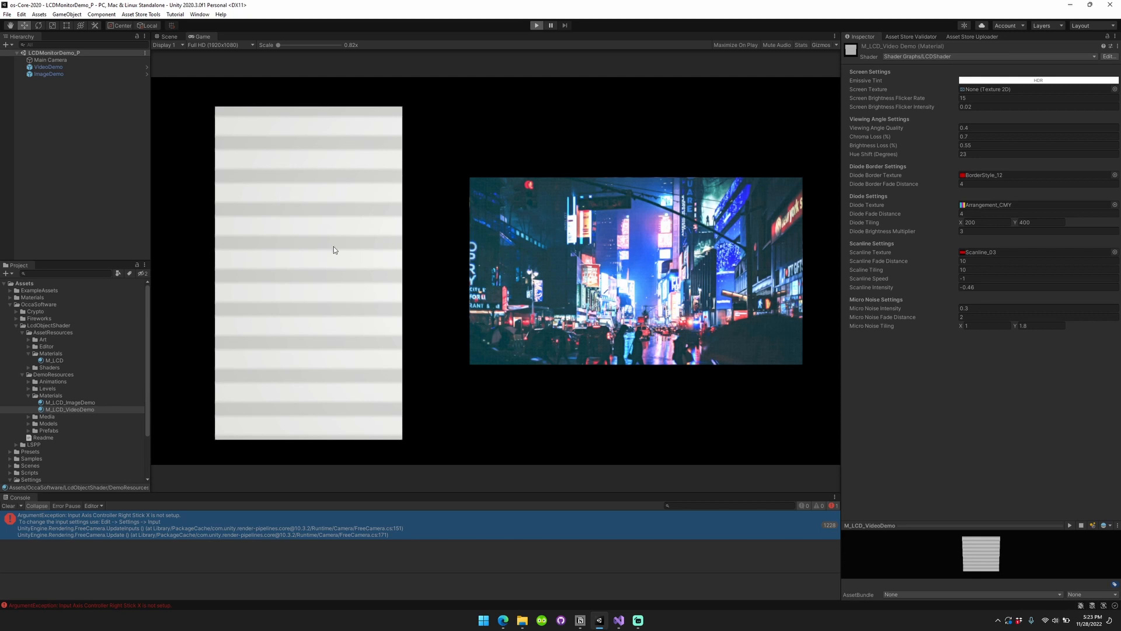
Select the VideoDemo object, then return to the M_LCD_ImageDemo material settings.
{"action": "left_click", "coordinate": [536, 25]}
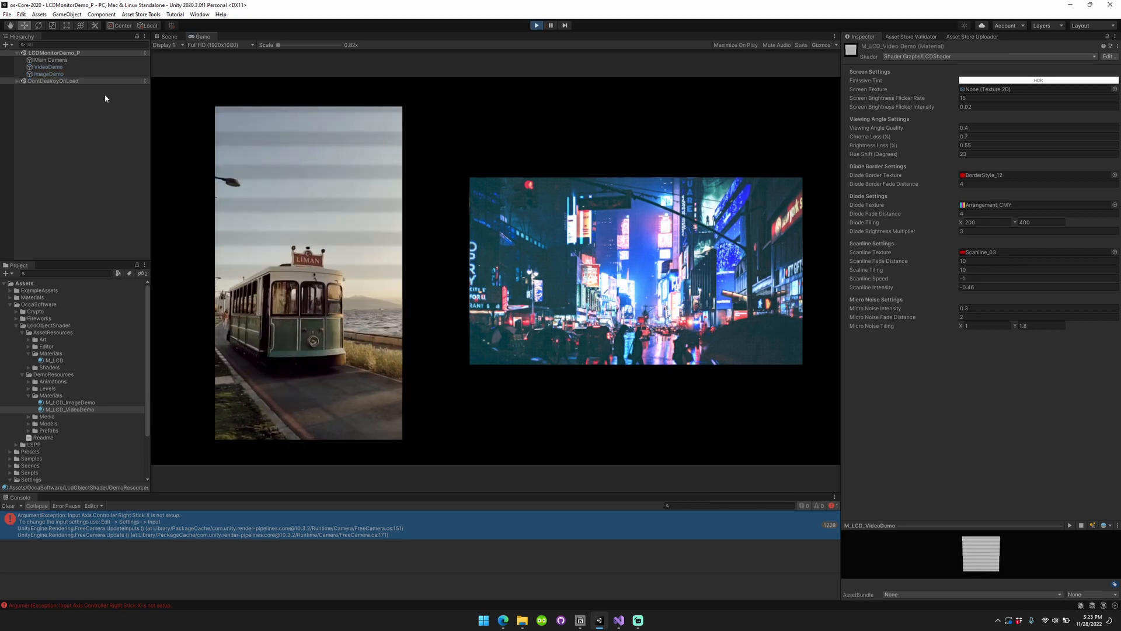
{"action": "left_click", "coordinate": [48, 67]}
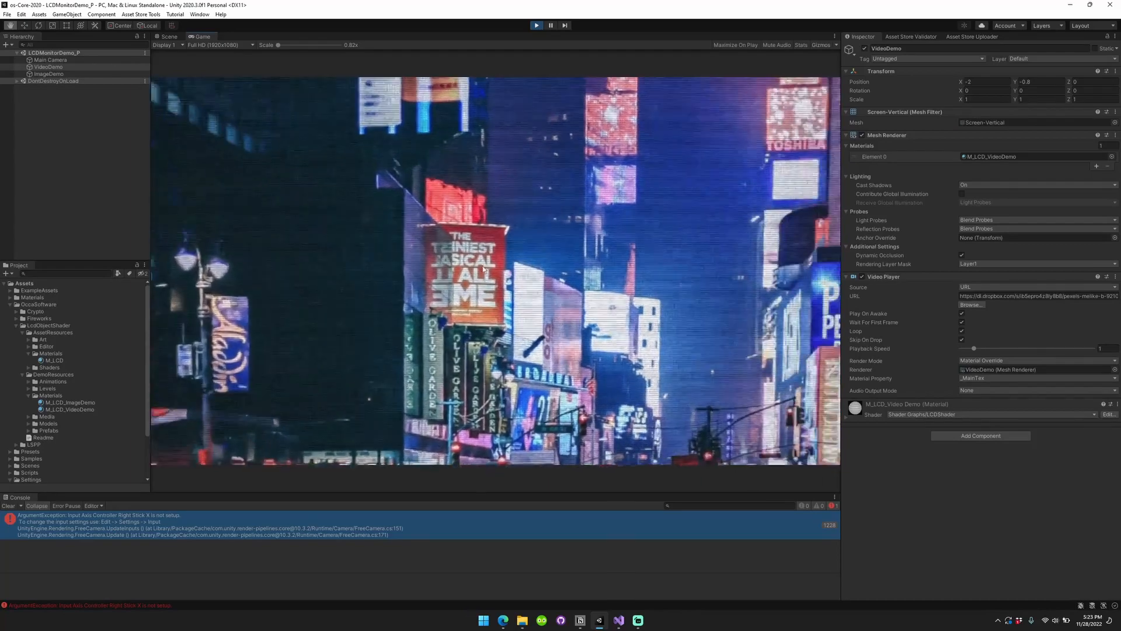
{"action": "left_click", "coordinate": [70, 403]}
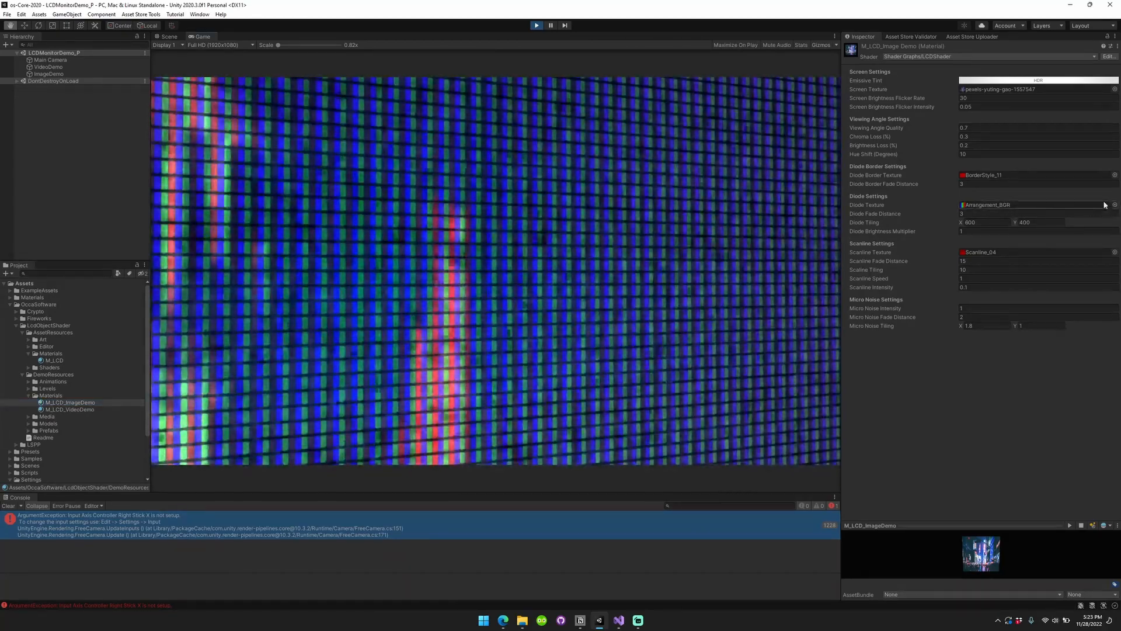
Preview Arrangement_YMC, then apply Arrangement_RBG as the image screen's diode texture.
{"action": "left_click", "coordinate": [1110, 205]}
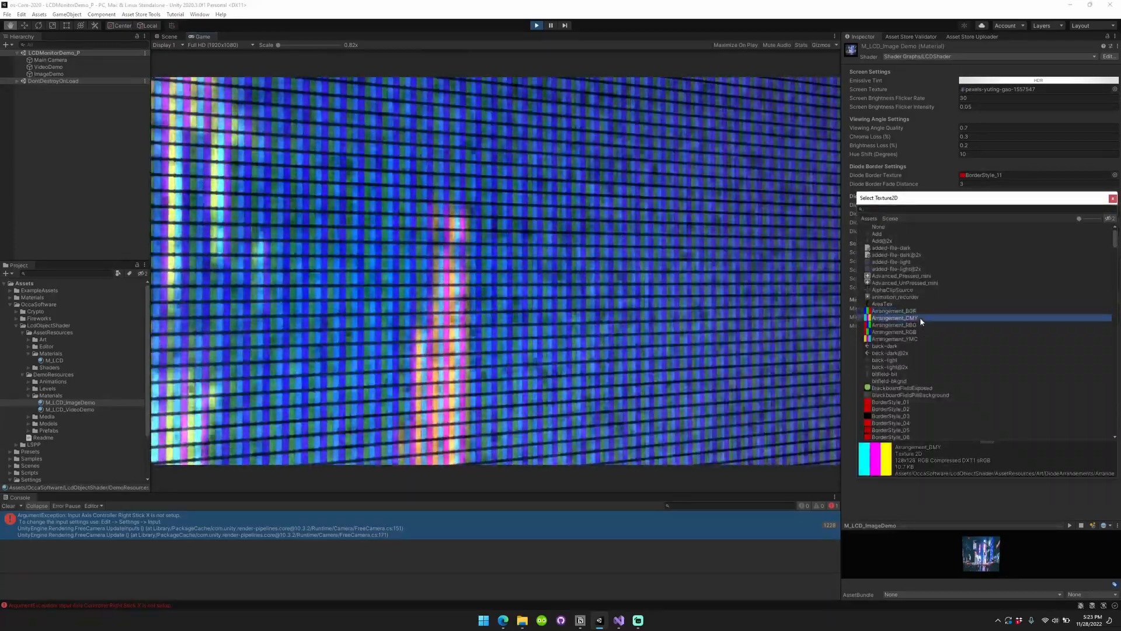
{"action": "left_click", "coordinate": [893, 338]}
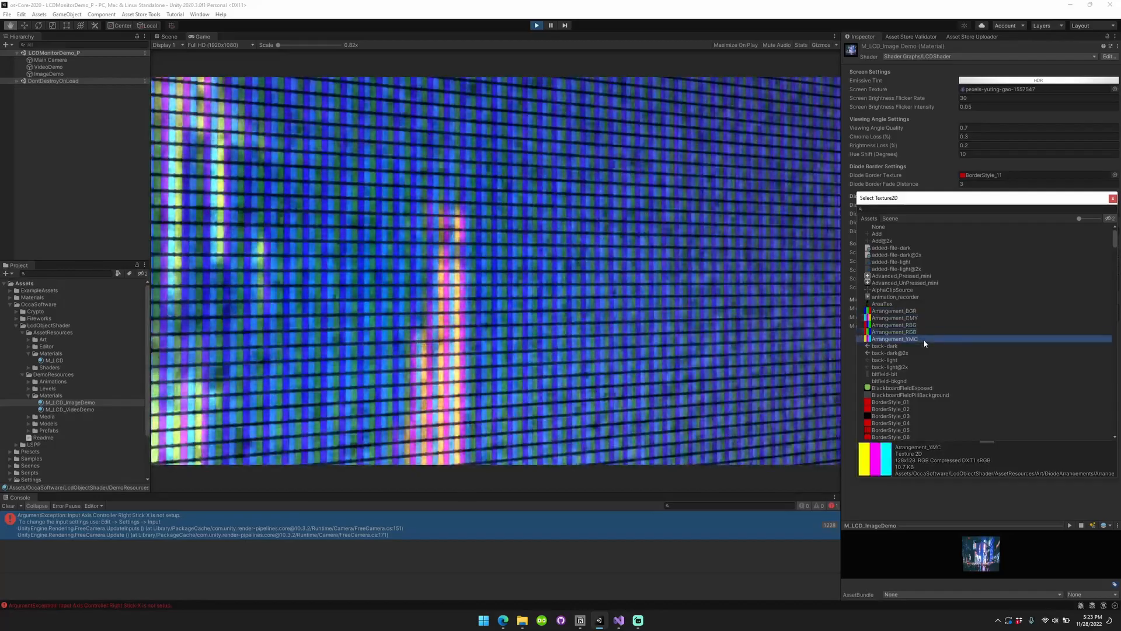
{"action": "left_click", "coordinate": [892, 325]}
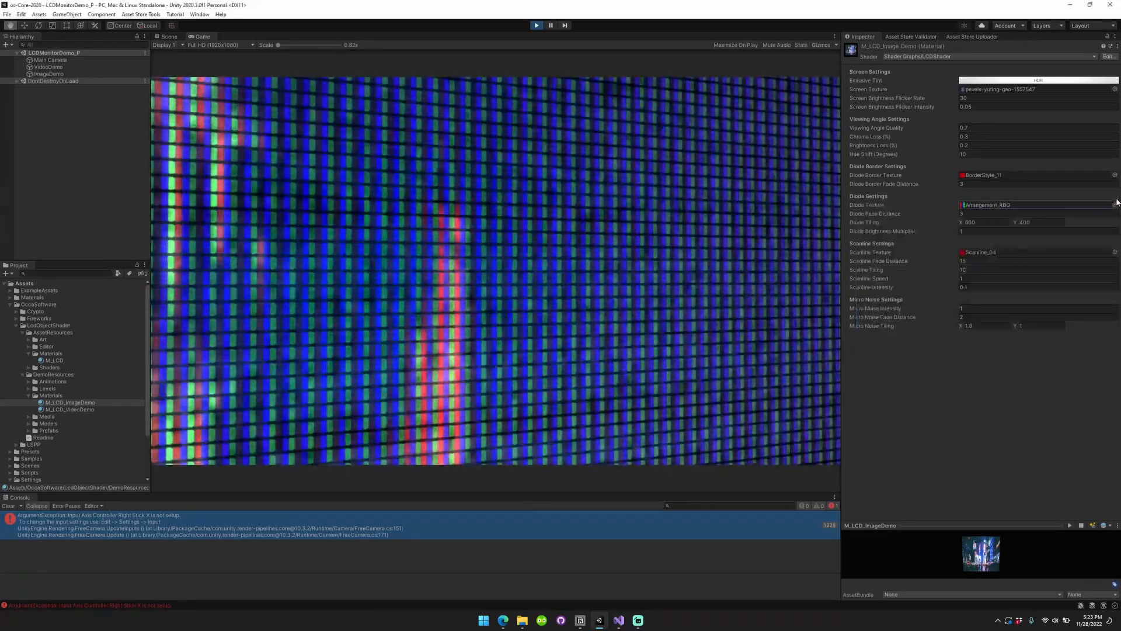
{"action": "left_click", "coordinate": [48, 67]}
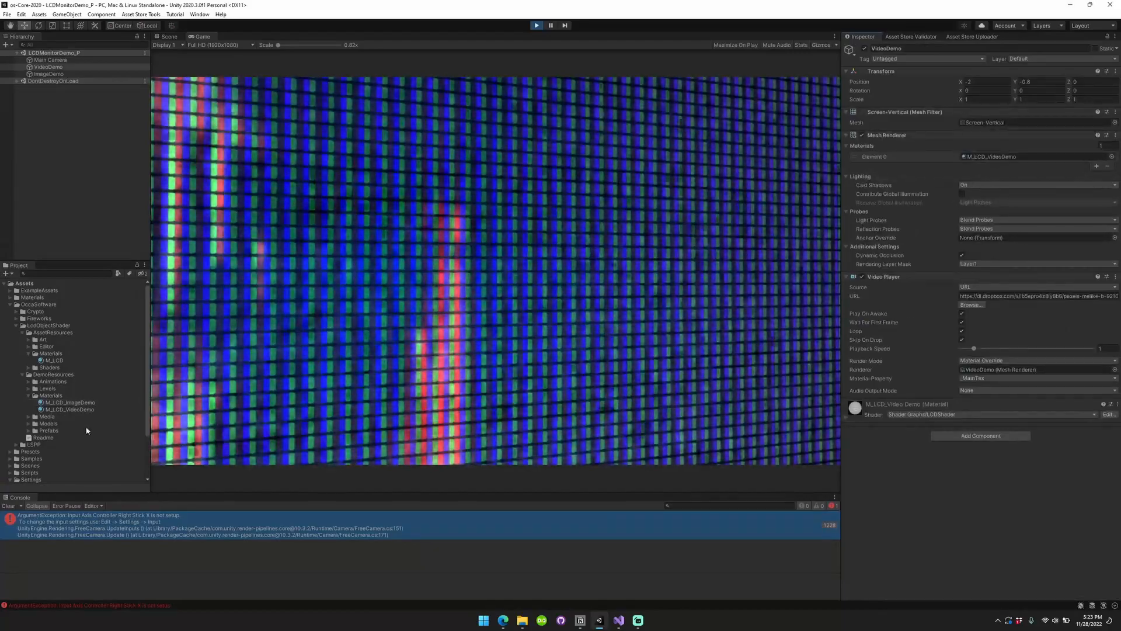
{"action": "left_click", "coordinate": [68, 401]}
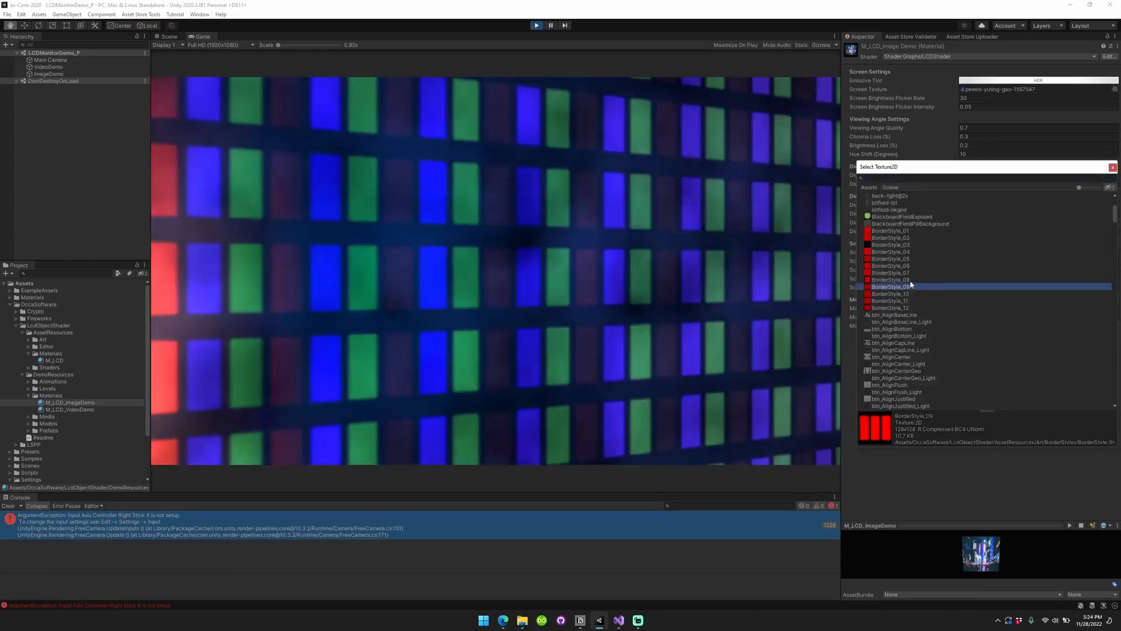
Preview BorderStyle_07, 05, 01 and 04 as the diode border texture.
{"action": "left_click", "coordinate": [891, 273]}
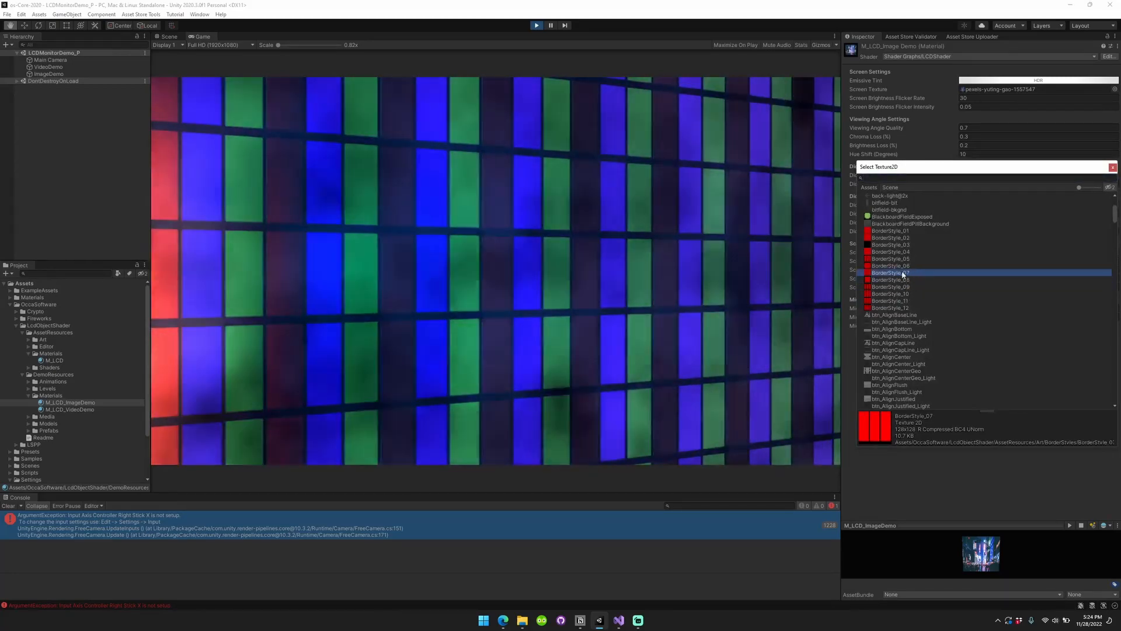
{"action": "left_click", "coordinate": [890, 258]}
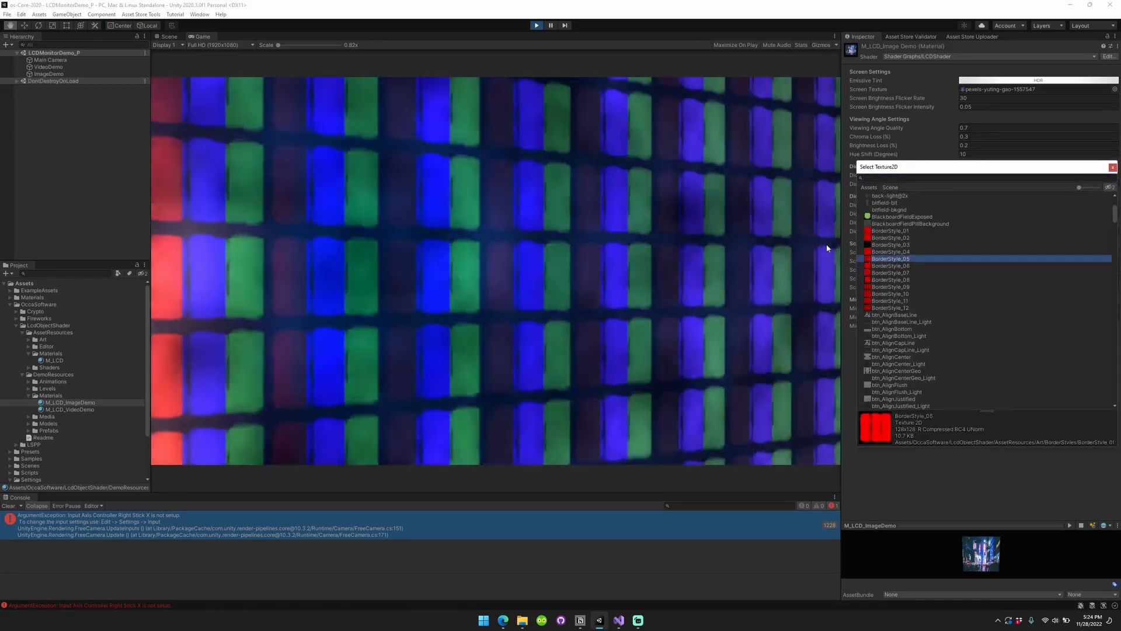
{"action": "left_click", "coordinate": [891, 238]}
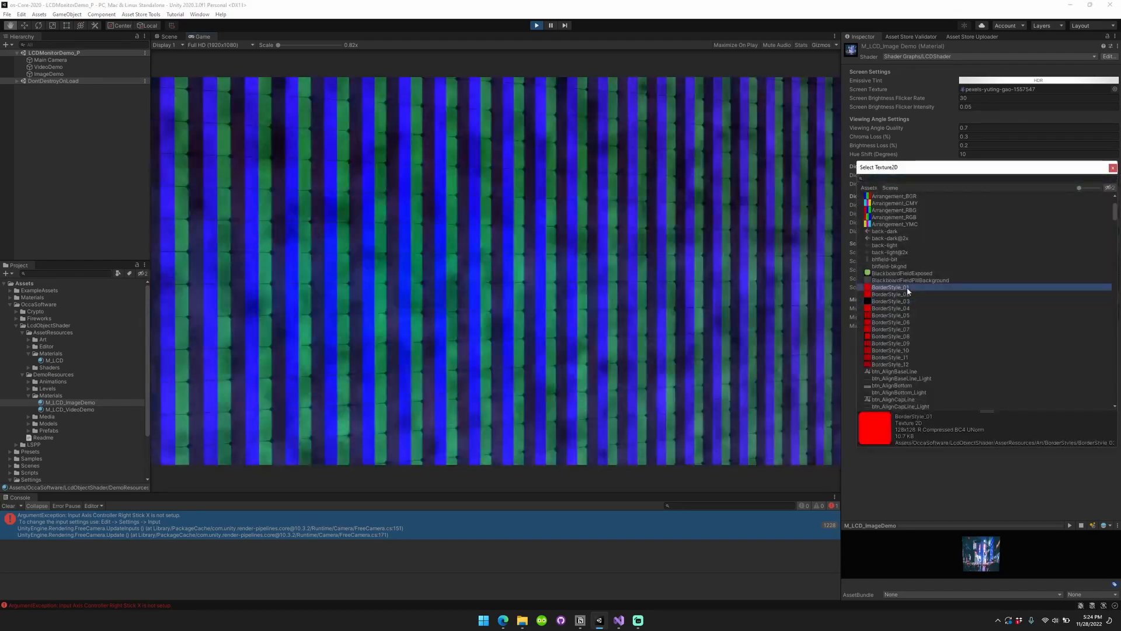
{"action": "left_click", "coordinate": [889, 308]}
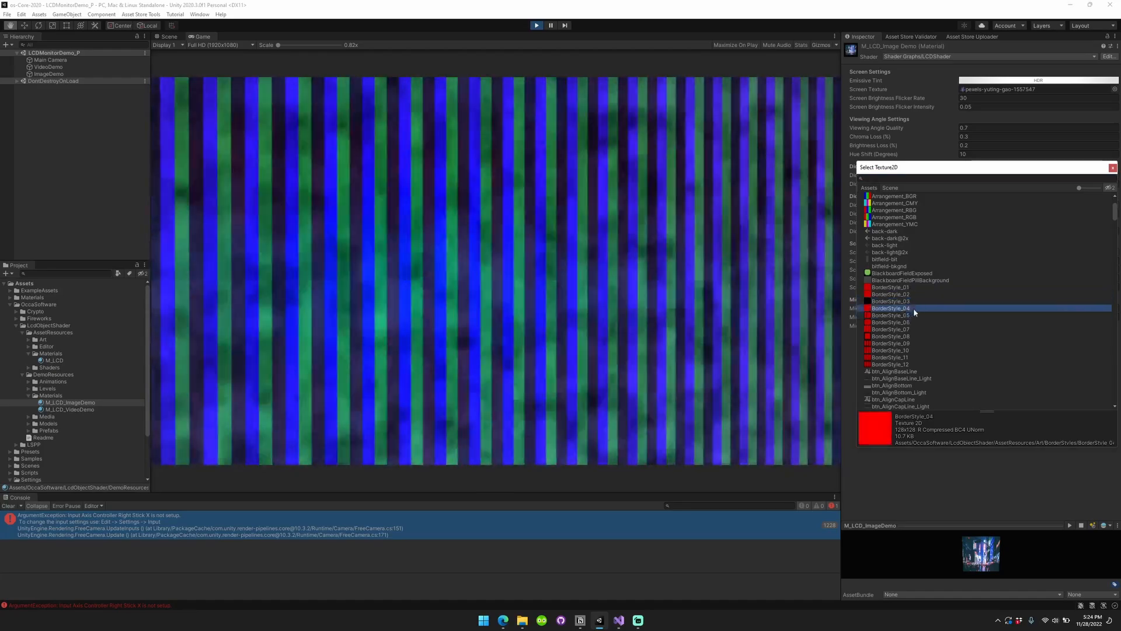
Compare BorderStyle_01, 04 and 02 borders, settling on BorderStyle_01.
{"action": "left_click", "coordinate": [889, 287]}
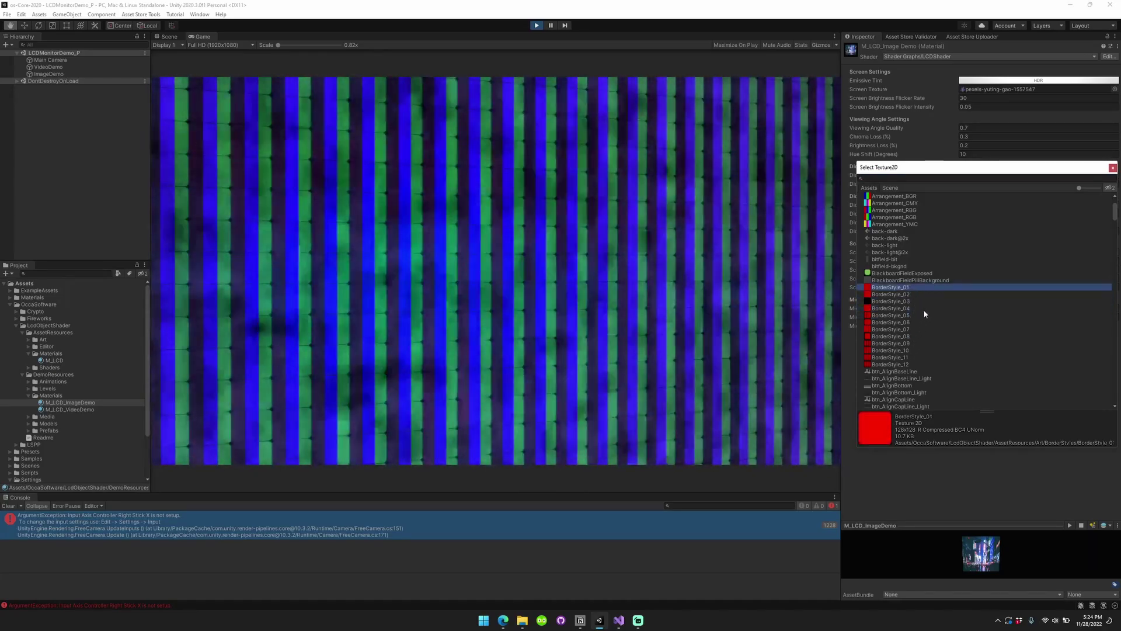
{"action": "left_click", "coordinate": [891, 308]}
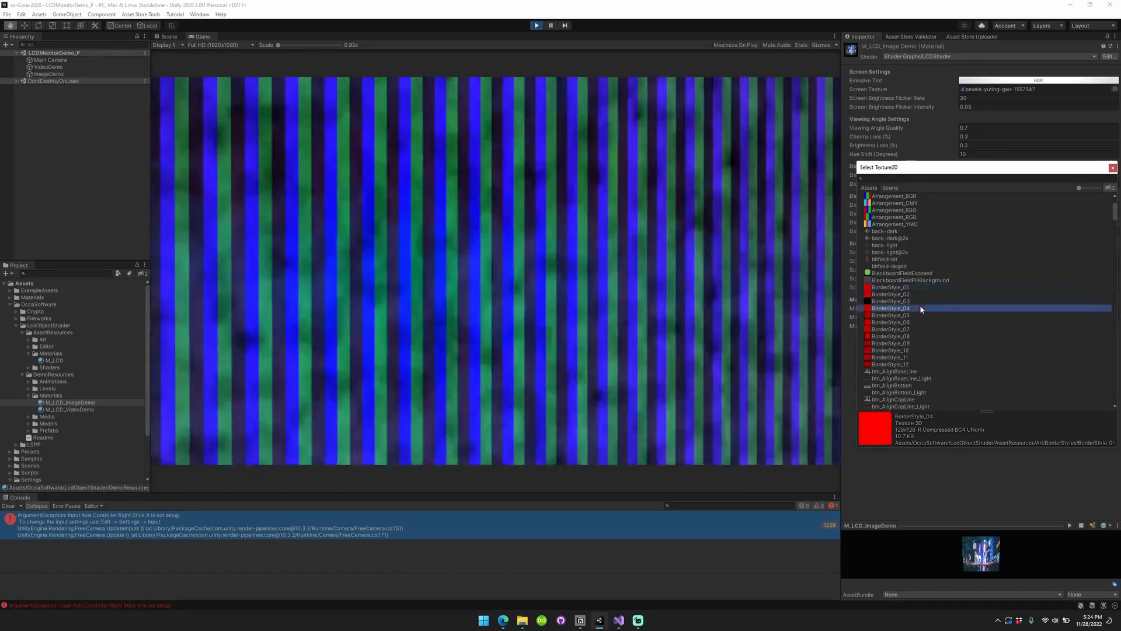
{"action": "left_click", "coordinate": [890, 293]}
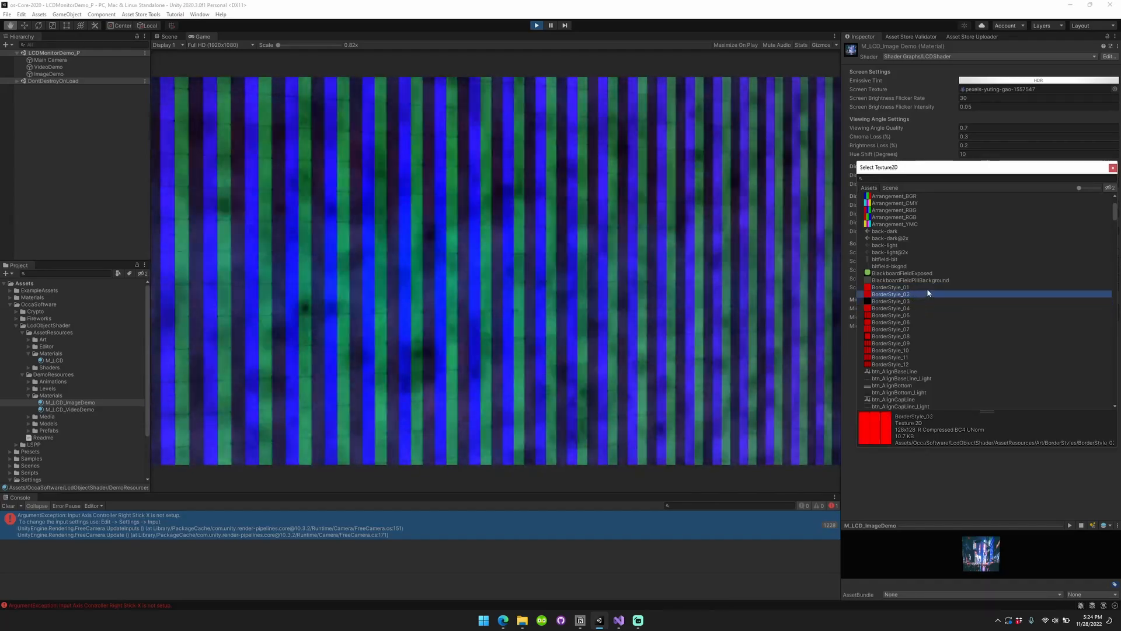
{"action": "left_click", "coordinate": [889, 286]}
{"action": "type", "text": "0.1"}
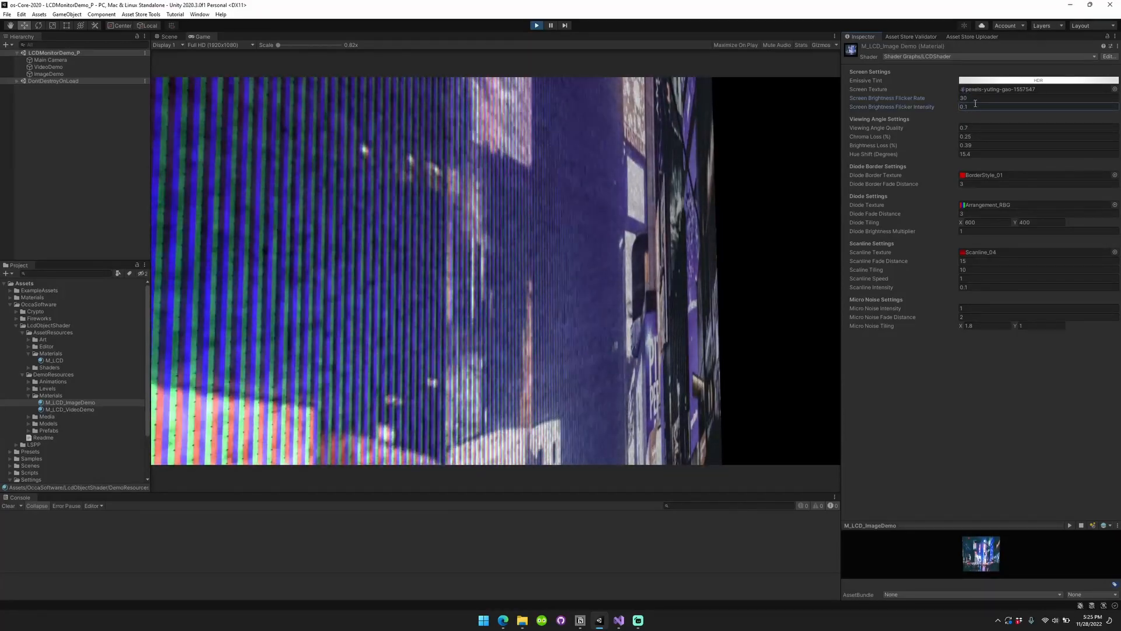
Pick a bright yellow-green HDR colour as the image screen's Emissive Tint.
{"action": "left_click", "coordinate": [1037, 80]}
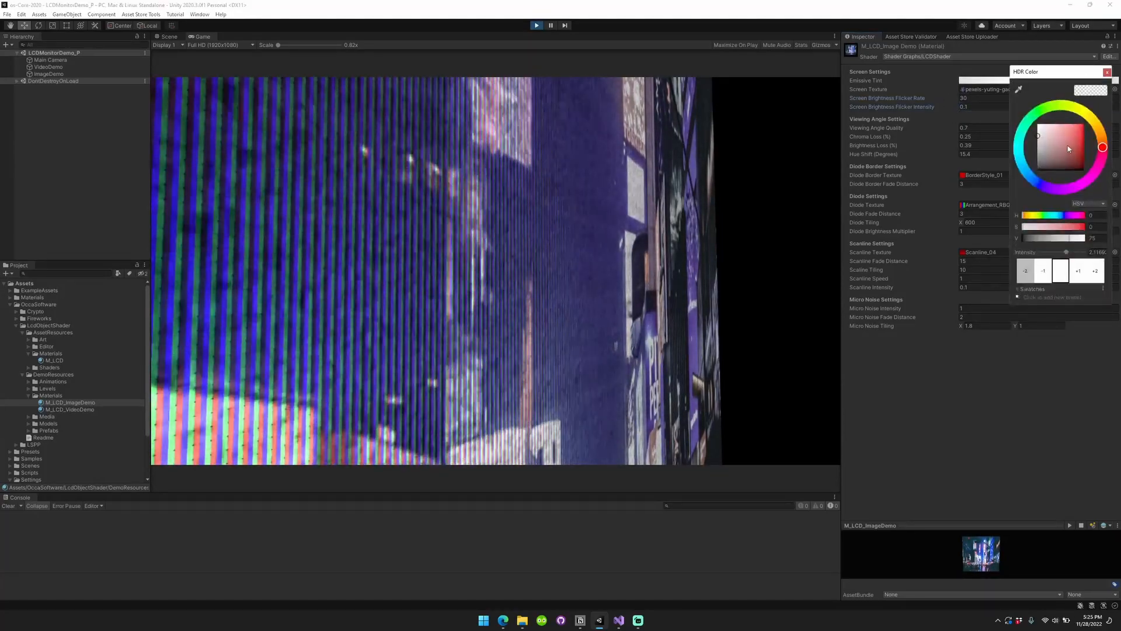
{"action": "left_click", "coordinate": [1102, 147]}
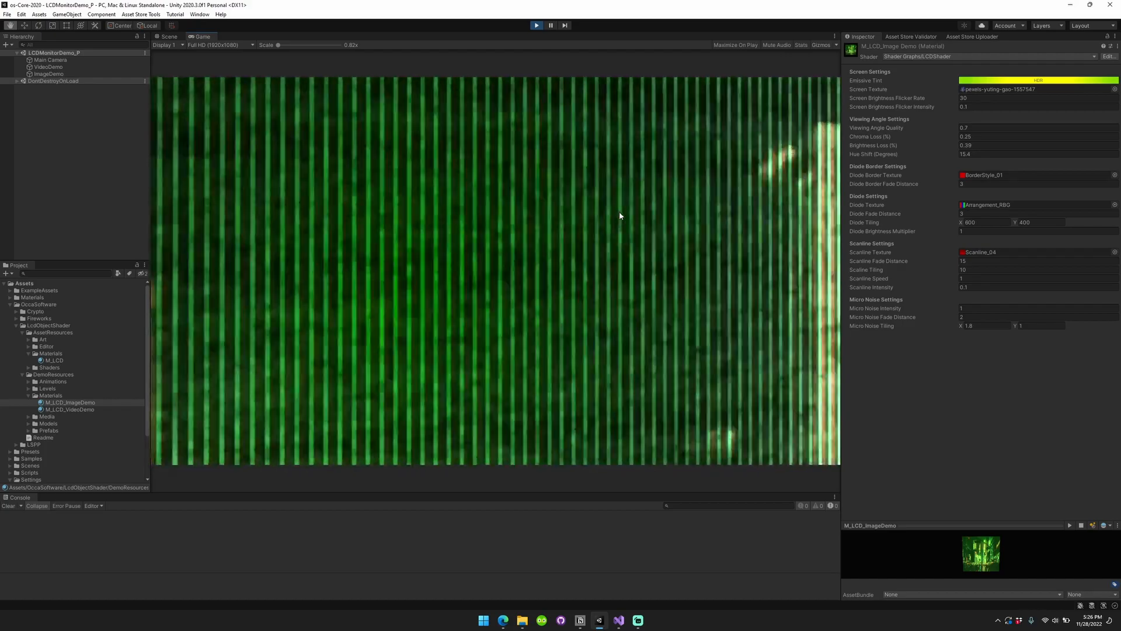
{"action": "left_click", "coordinate": [1037, 80]}
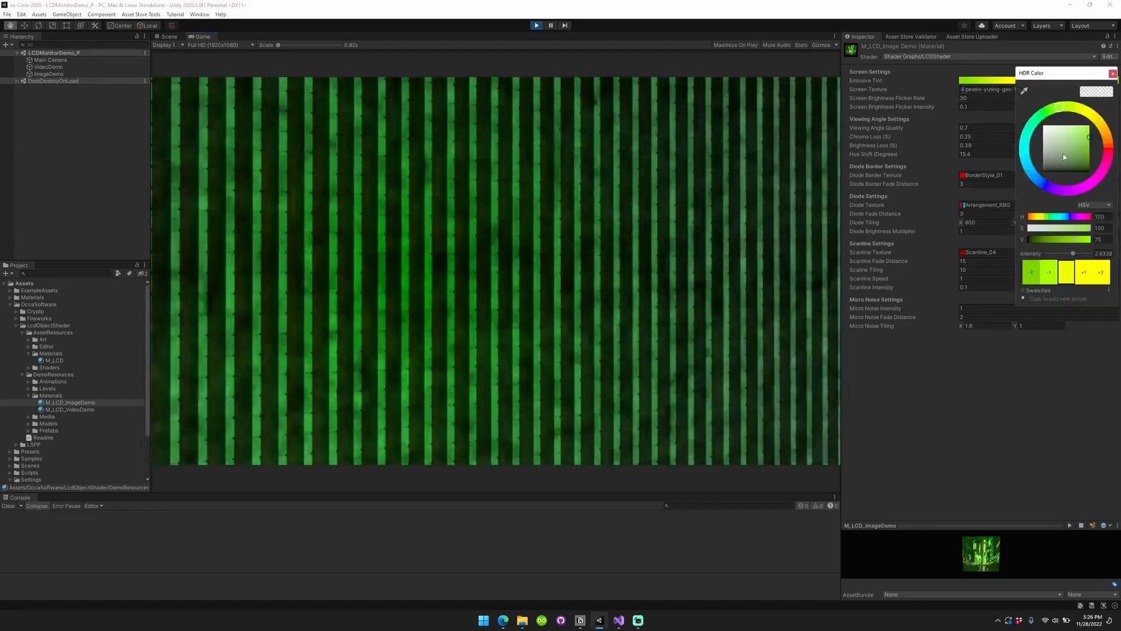